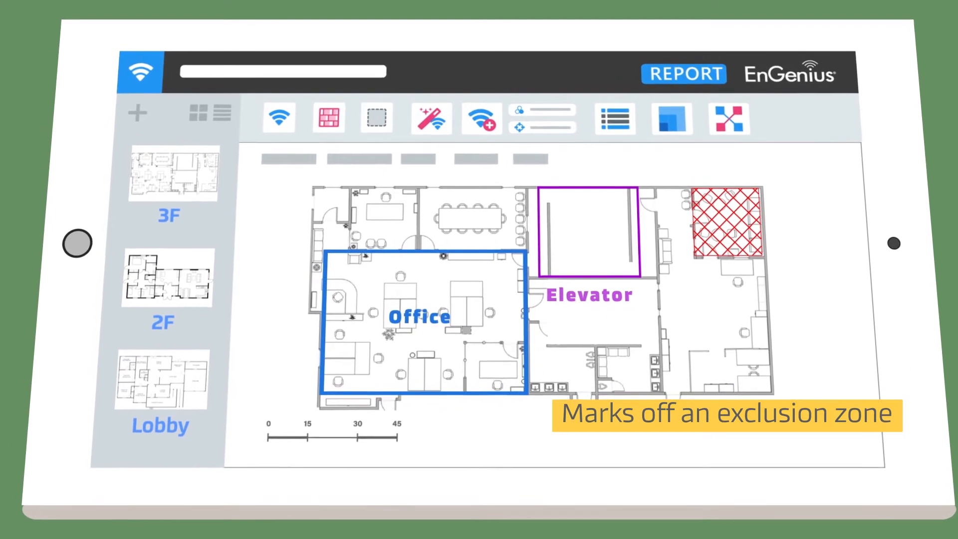
Step: Mark Metal Door (11 dB) wall obstacles along the right-hand office walls
click(331, 119)
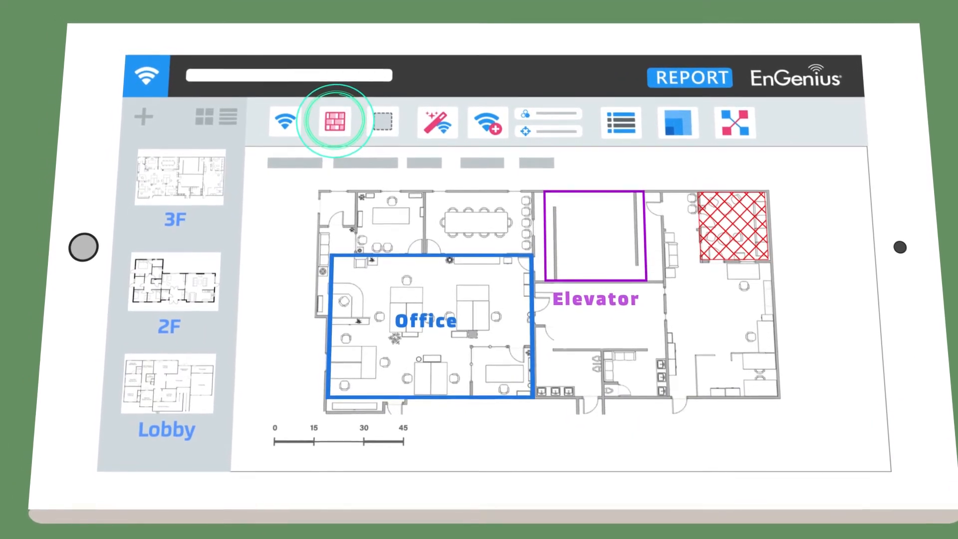
click(334, 119)
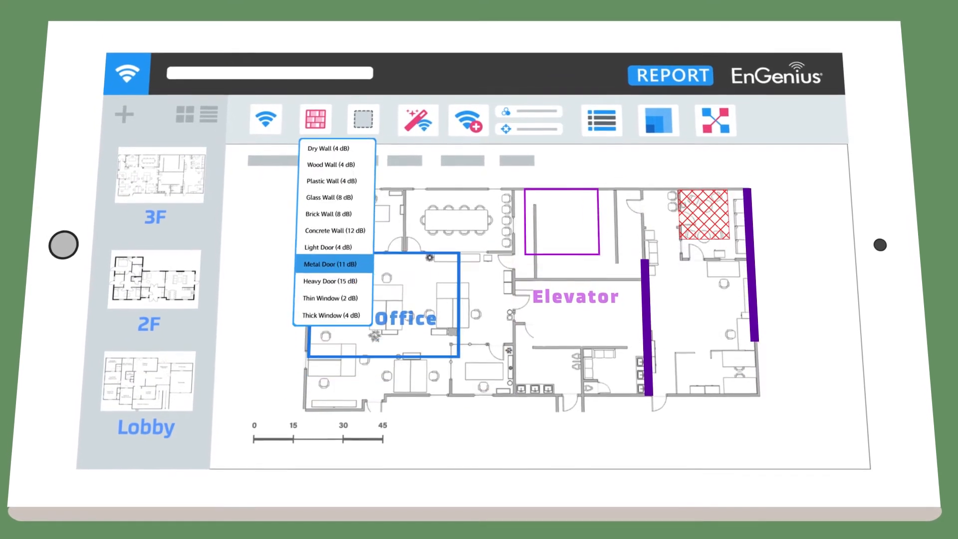
click(417, 119)
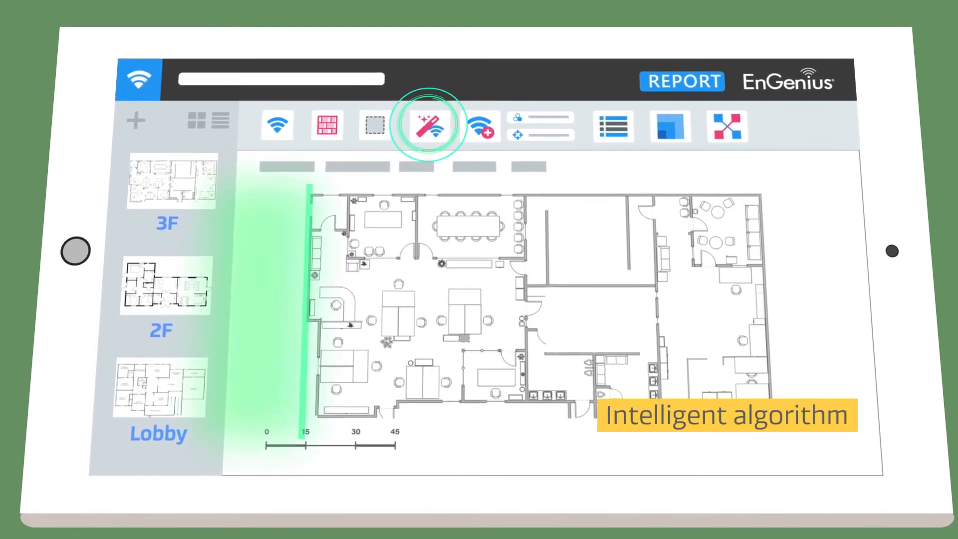
Step: Auto-place seven EWS330AP access points with 2.4G channels using the magic-wand tool
click(433, 126)
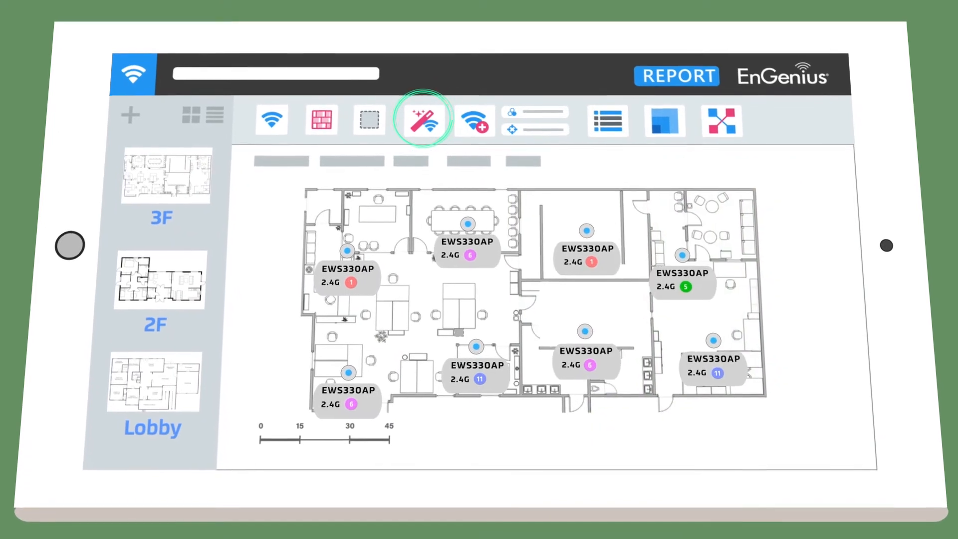
click(424, 118)
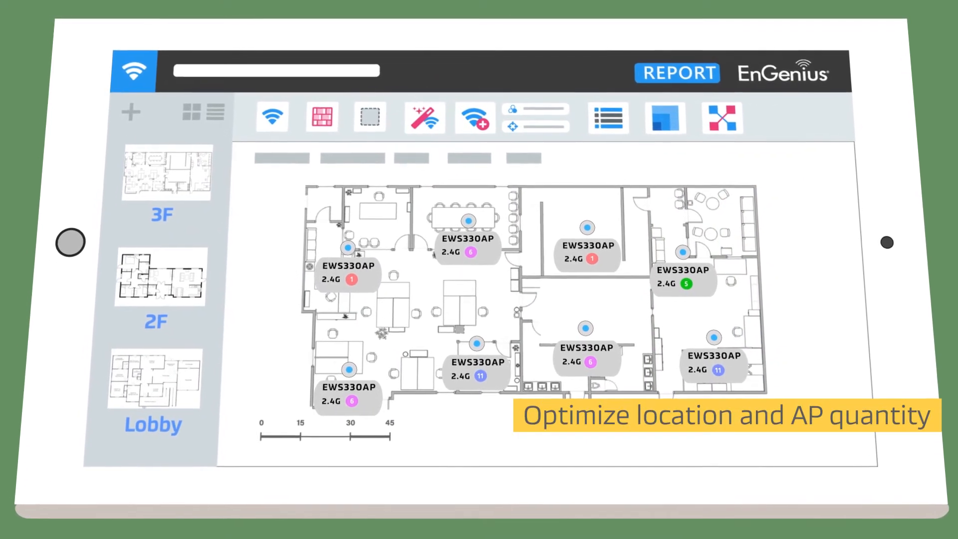